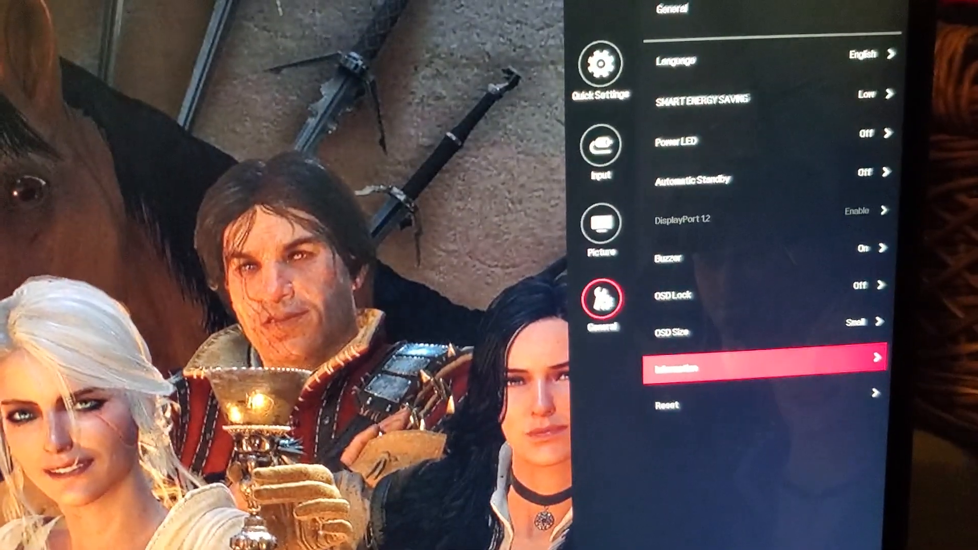
Select General > Information to display model, serial number, power-on time and 1920x1080 resolution
{"action": "left_click", "coordinate": [748, 366]}
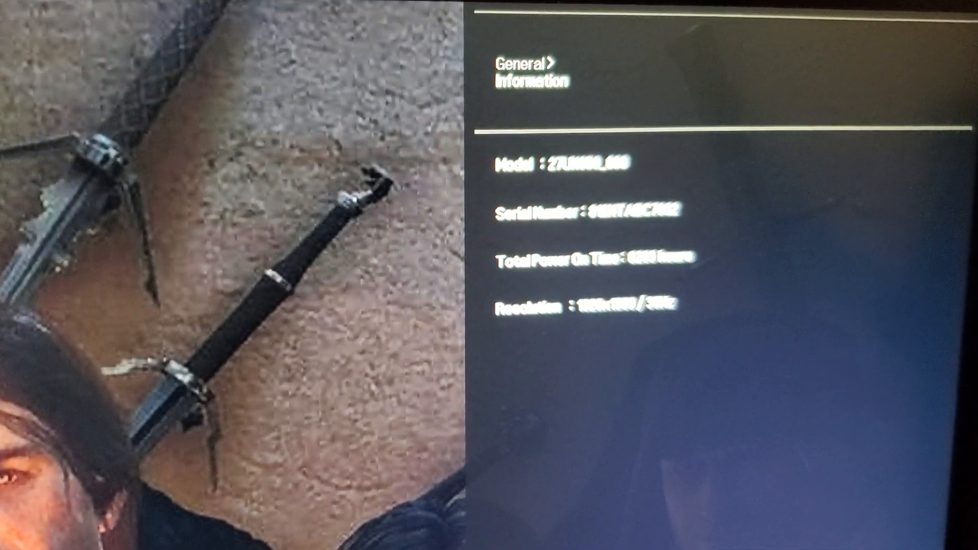